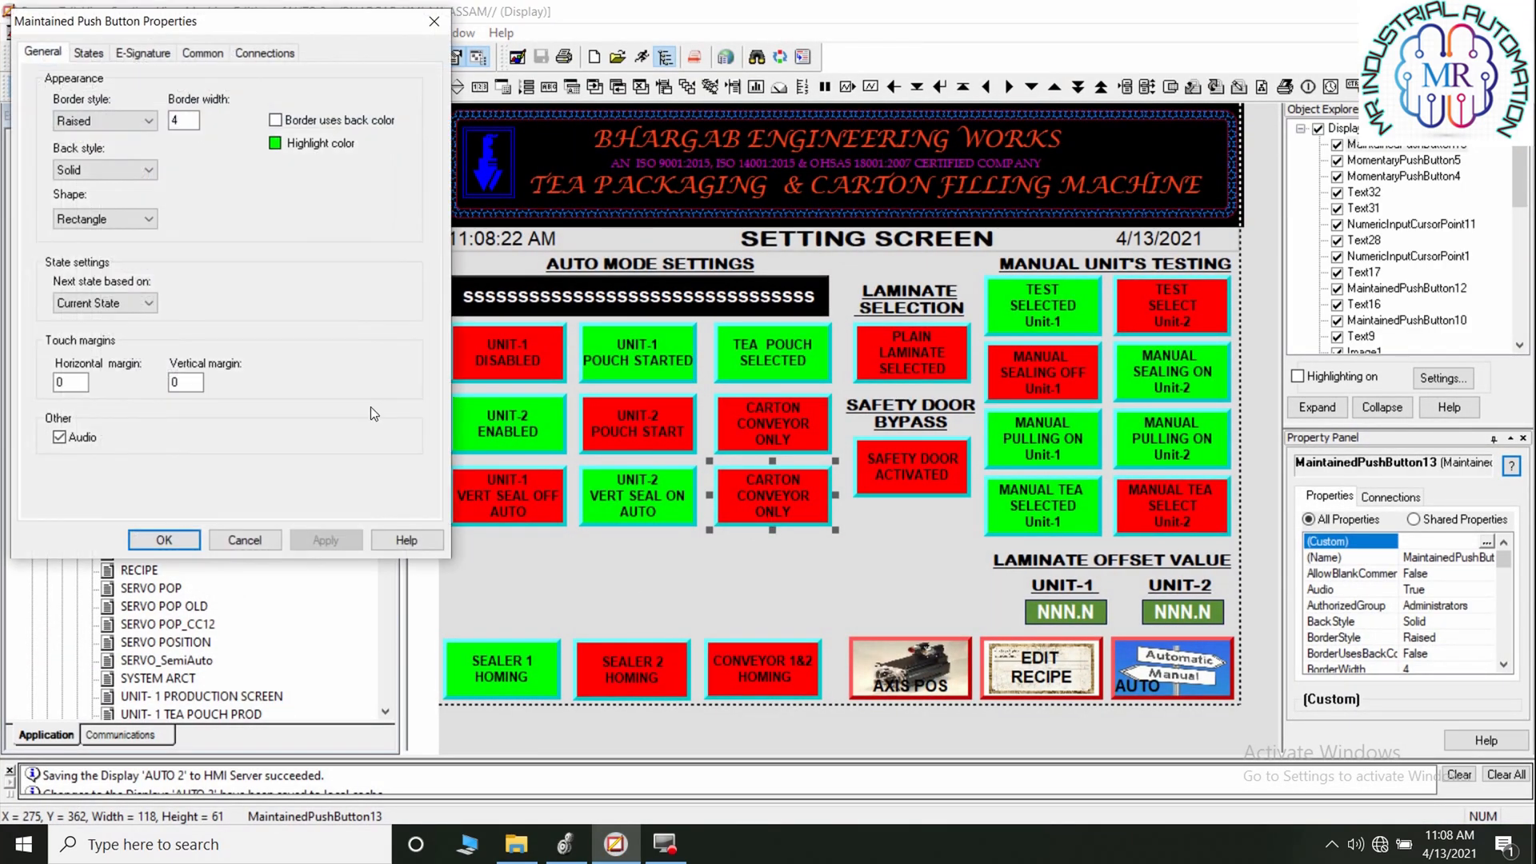
- Show the Connections tab and clear the old Carton_Conv_12_enable_HMI Value expression
left_click(263, 52)
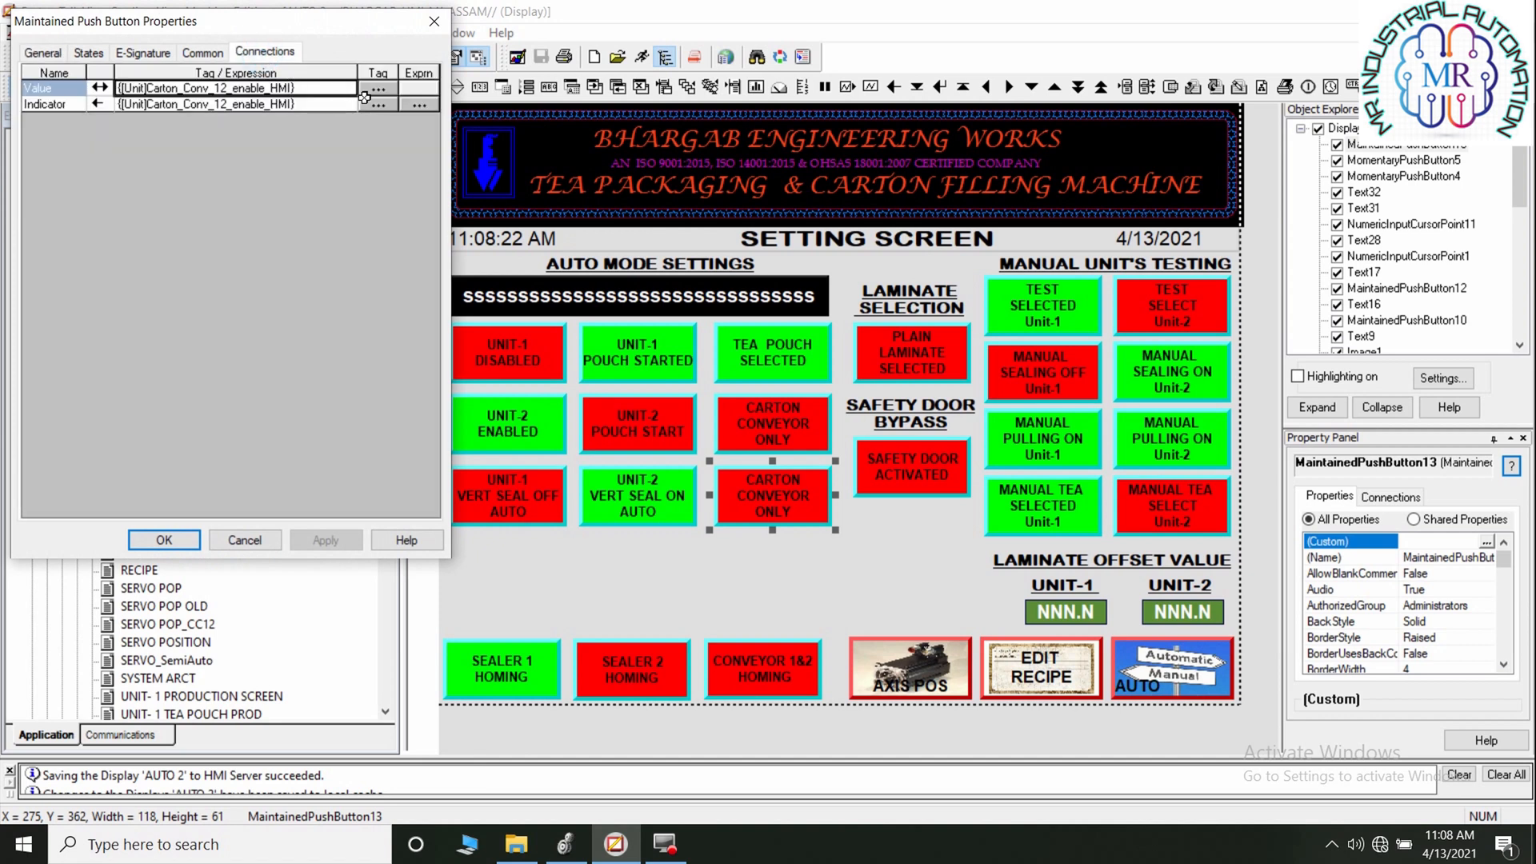
left_click(236, 88)
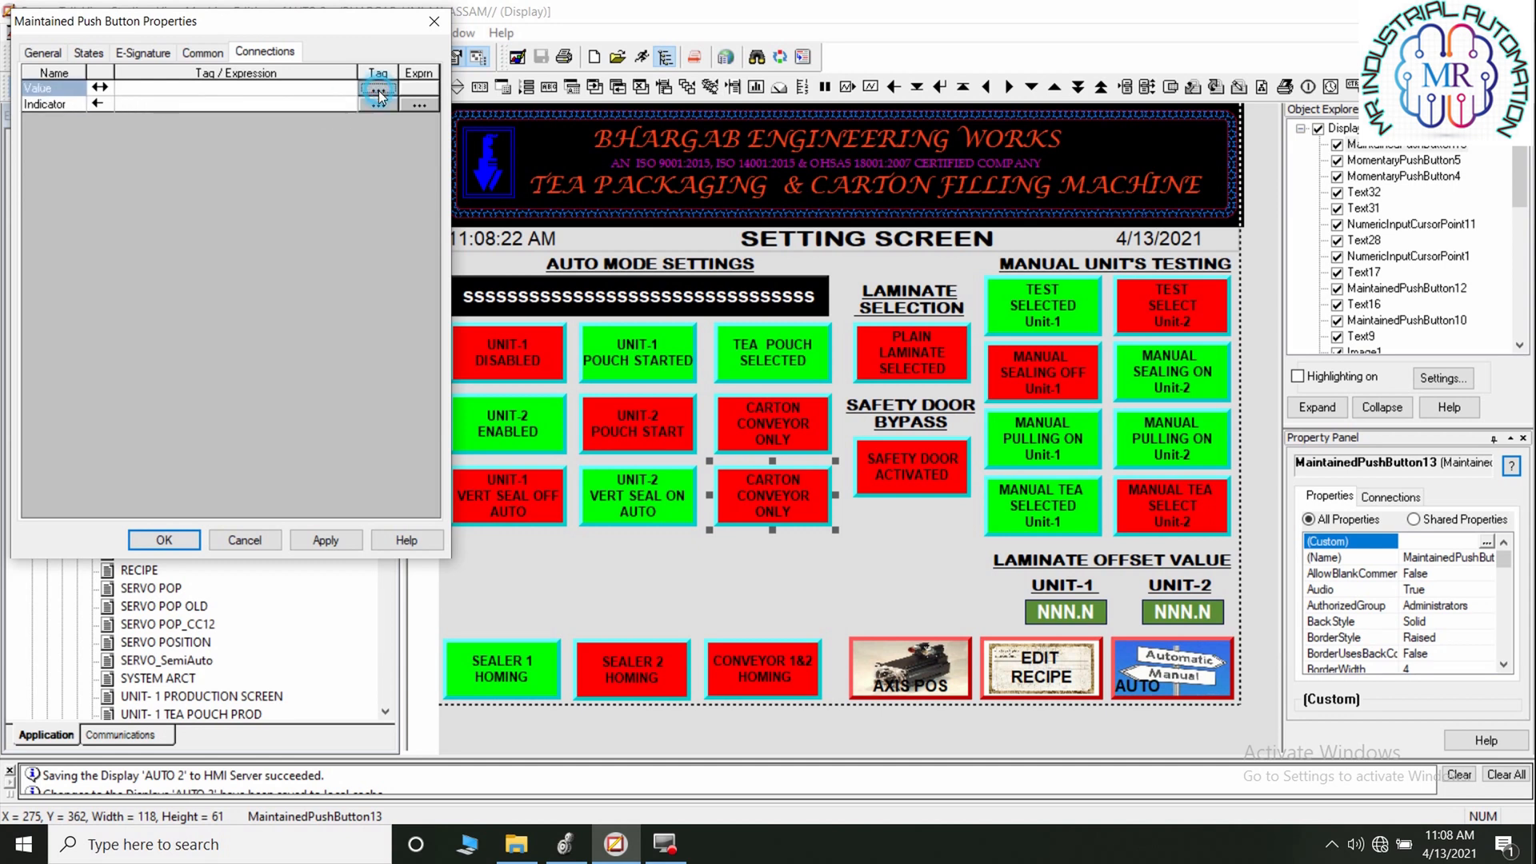
- Browse tags for the Value connection and open the Unit > Online folder
left_click(379, 89)
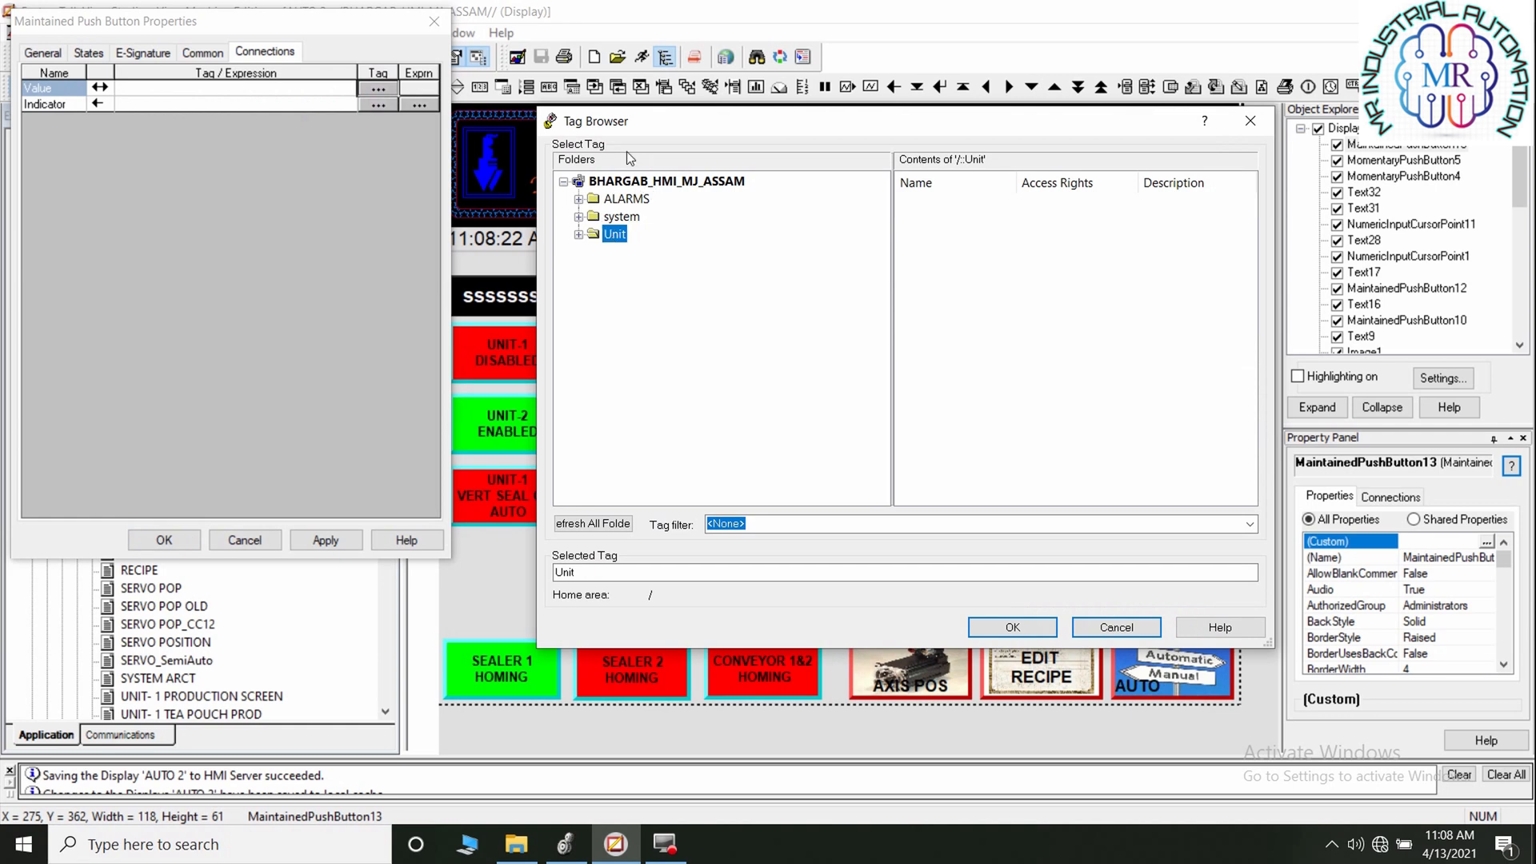
left_click(579, 233)
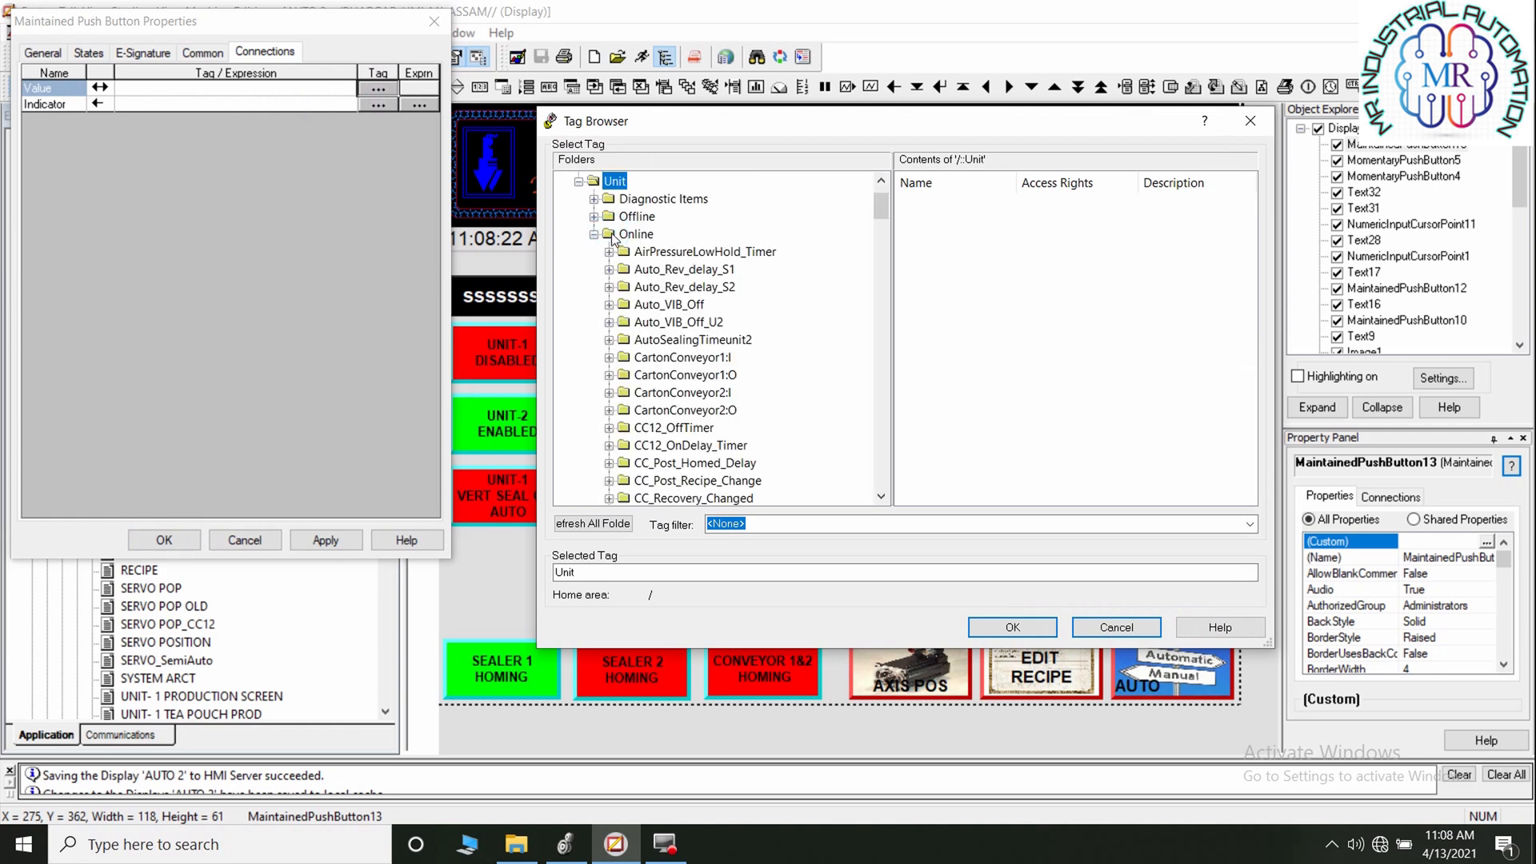
left_click(634, 234)
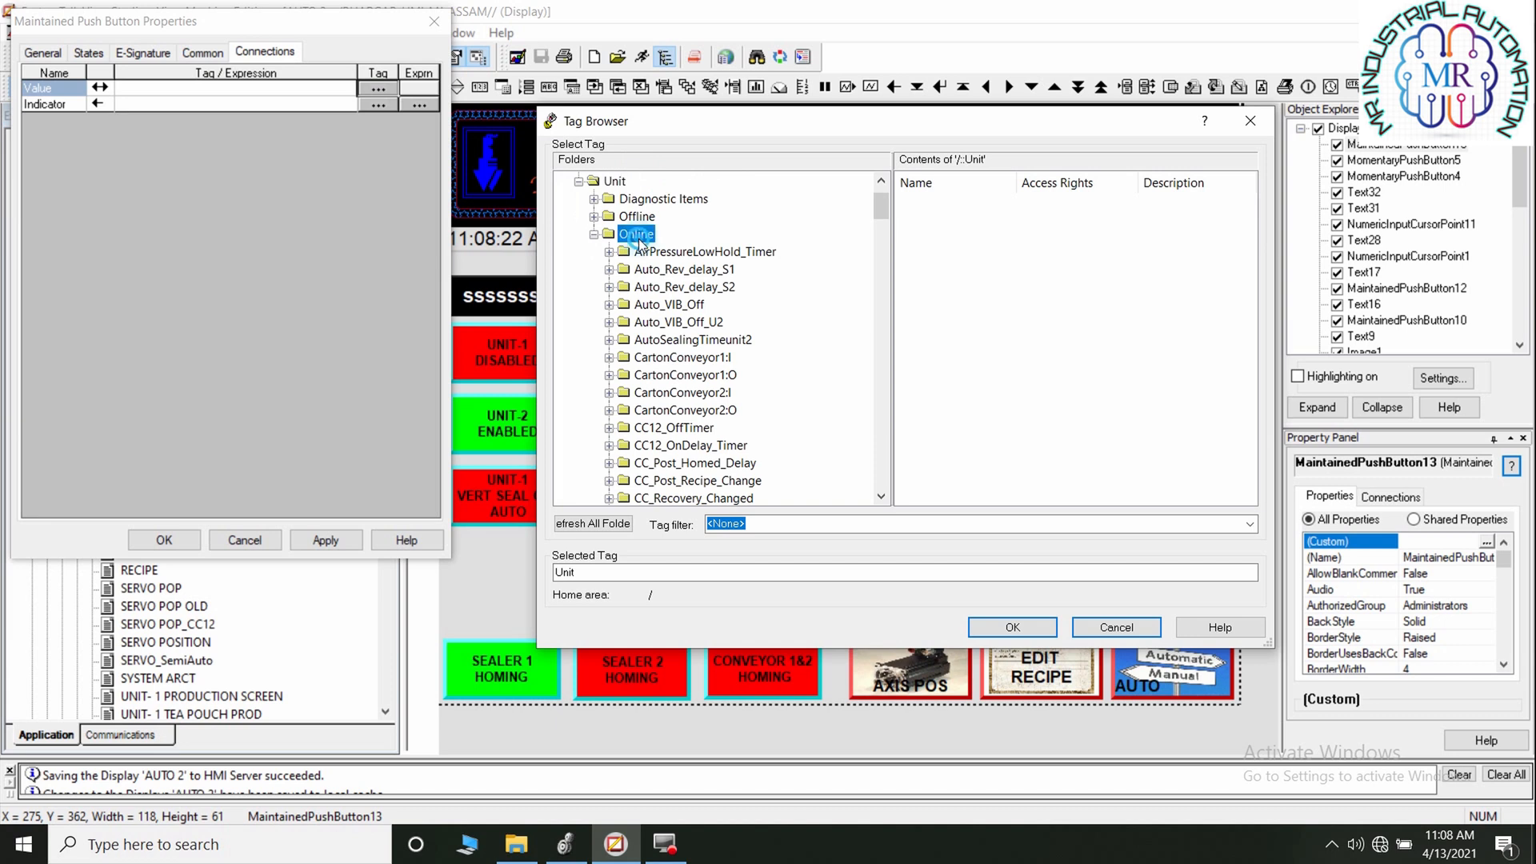
left_click(637, 234)
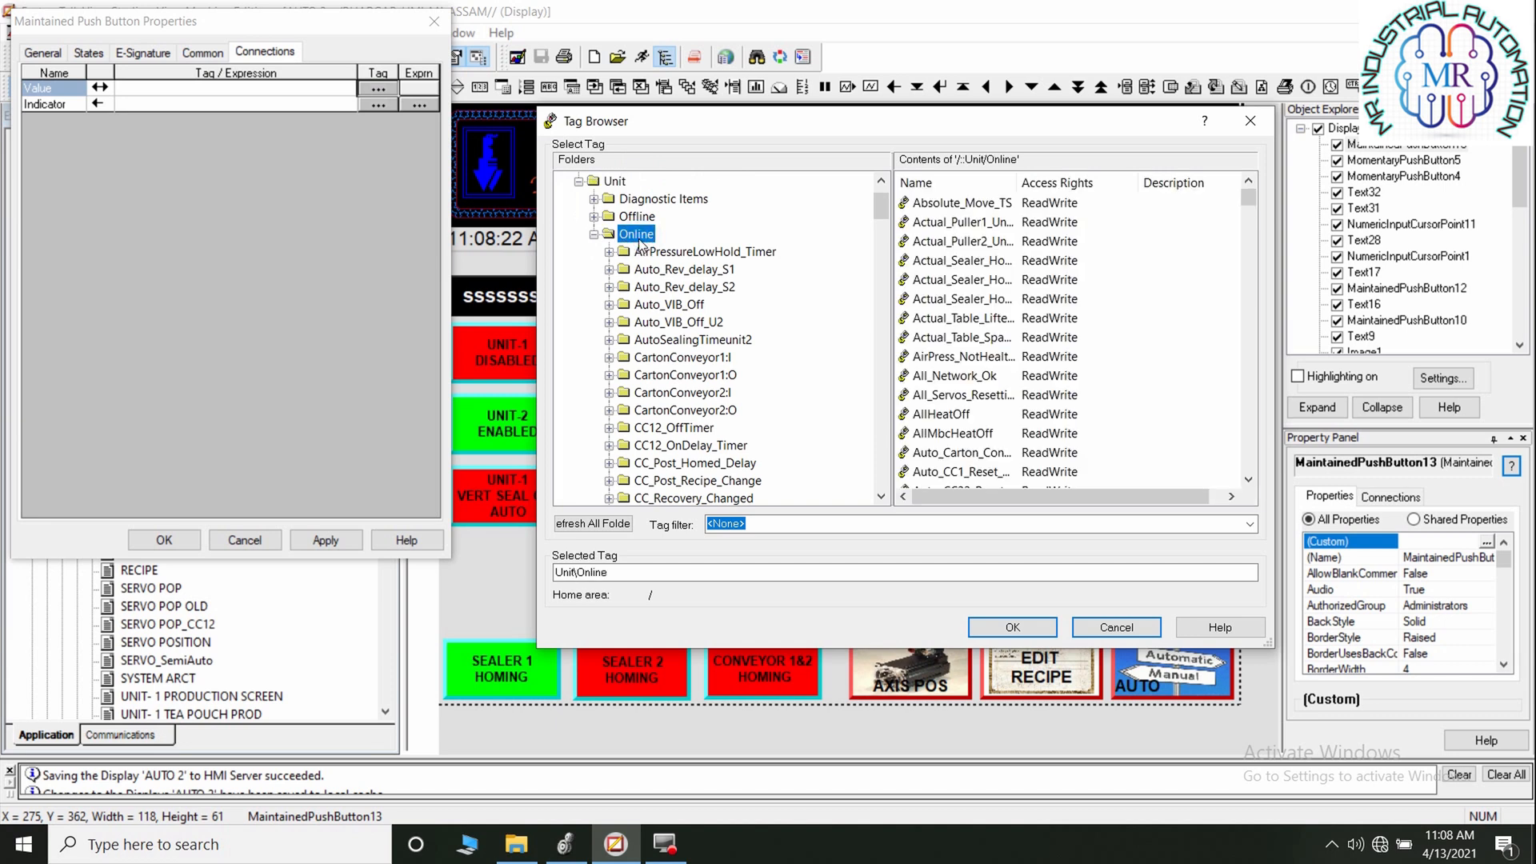
left_click(592, 524)
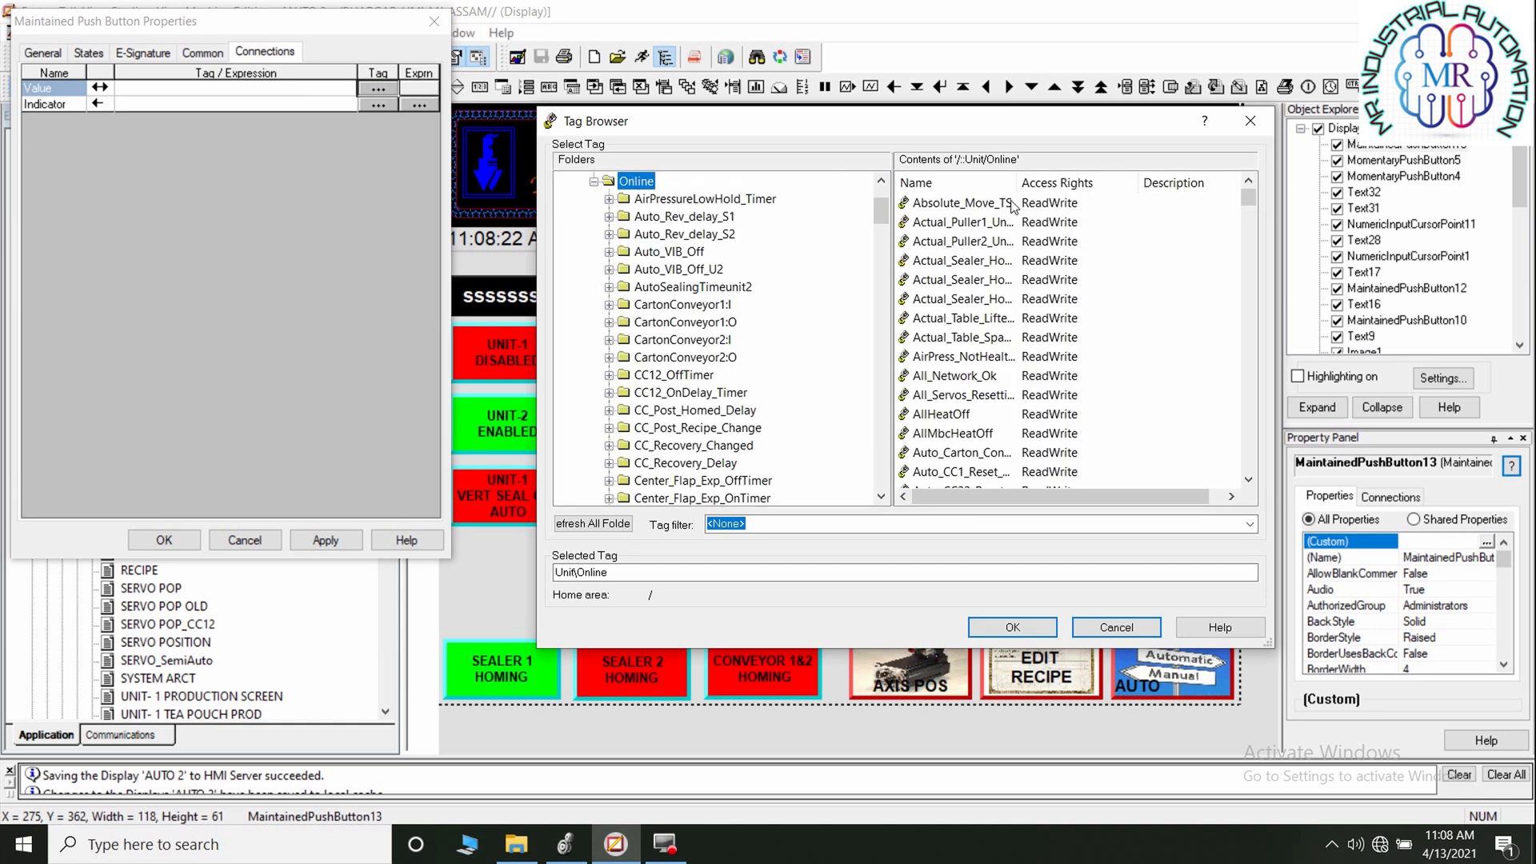
- Pick Robotech_Enable as the Value connection tag and confirm
left_click_drag(1008, 182, 1141, 183)
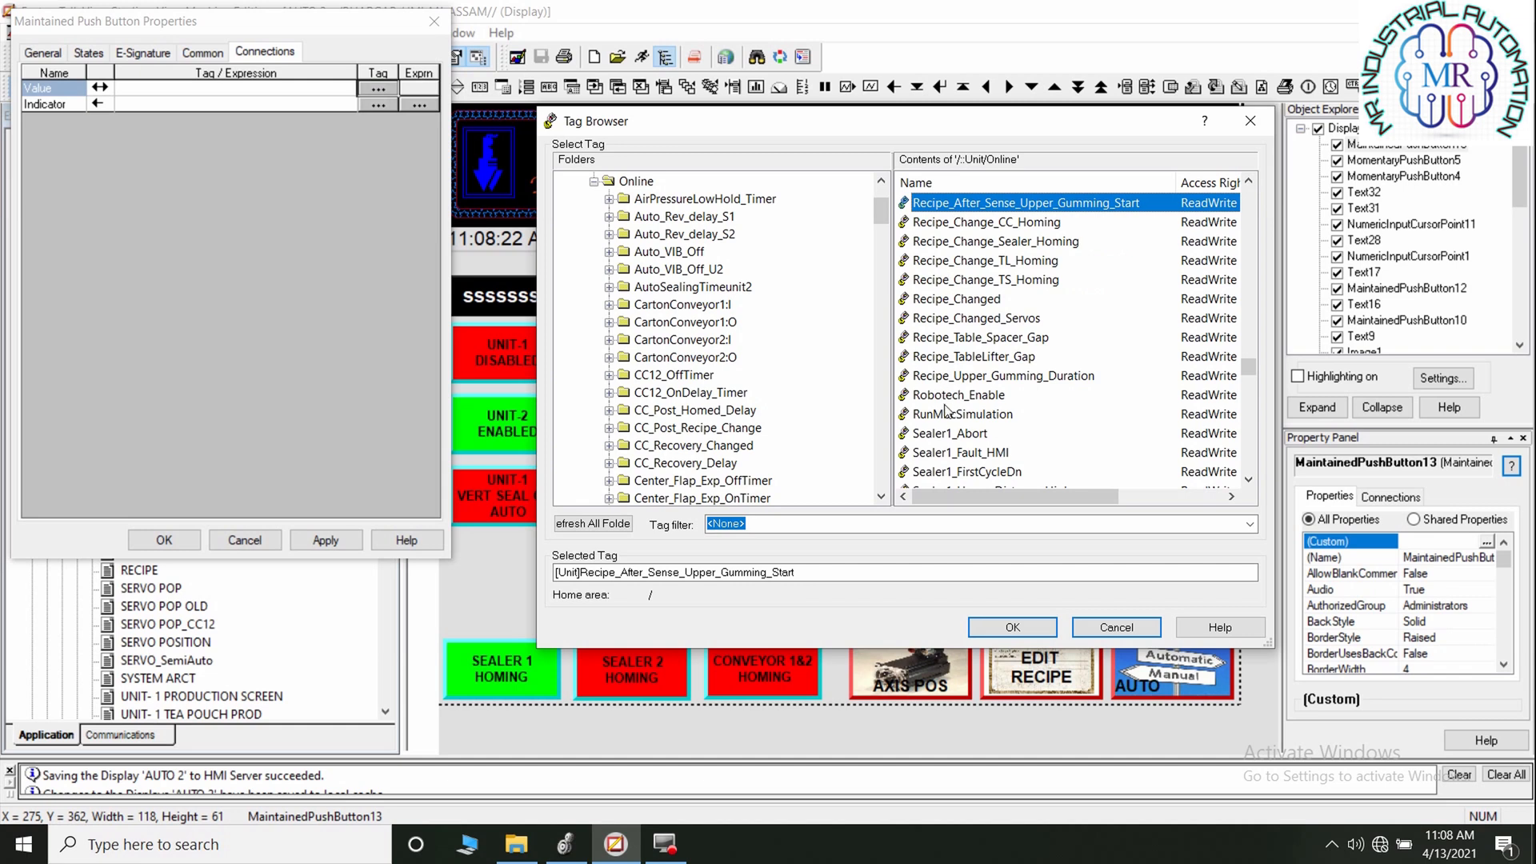
left_click(960, 395)
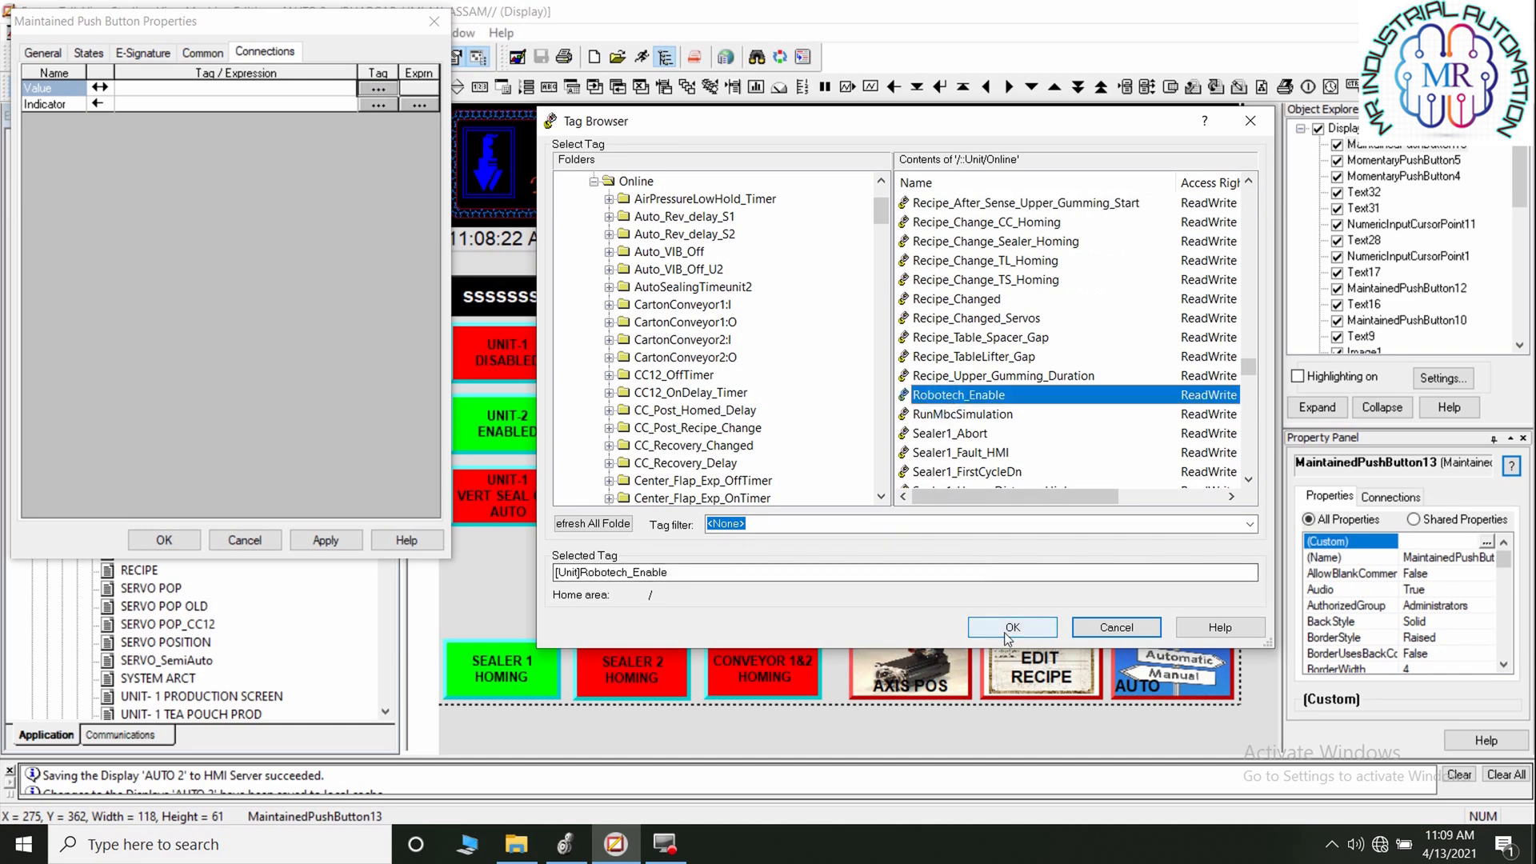
left_click(1011, 627)
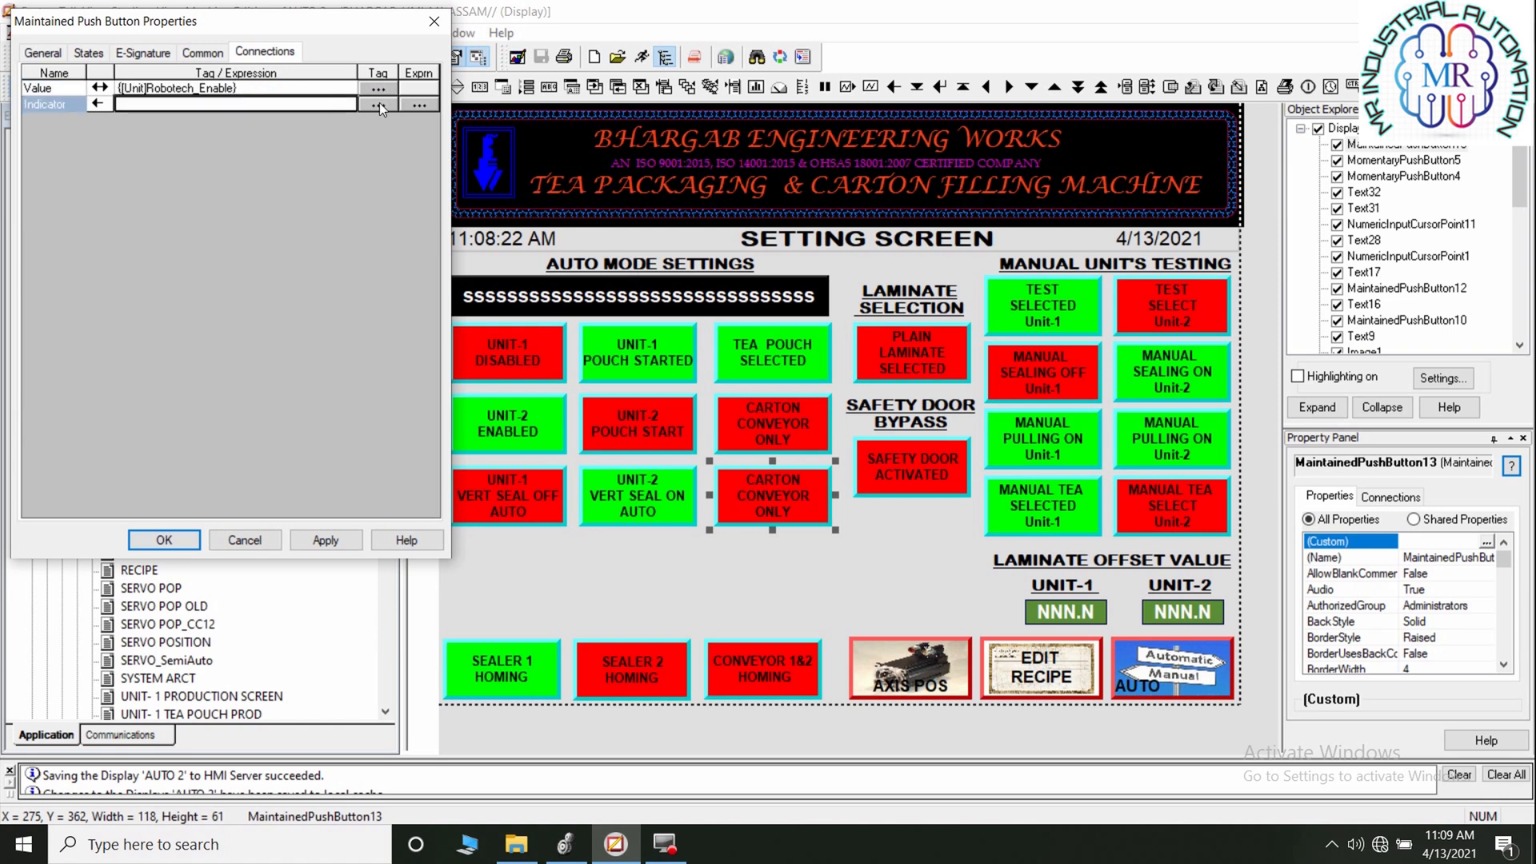
- Browse tags for the Indicator connection and pick Robotech_Enable
left_click(379, 104)
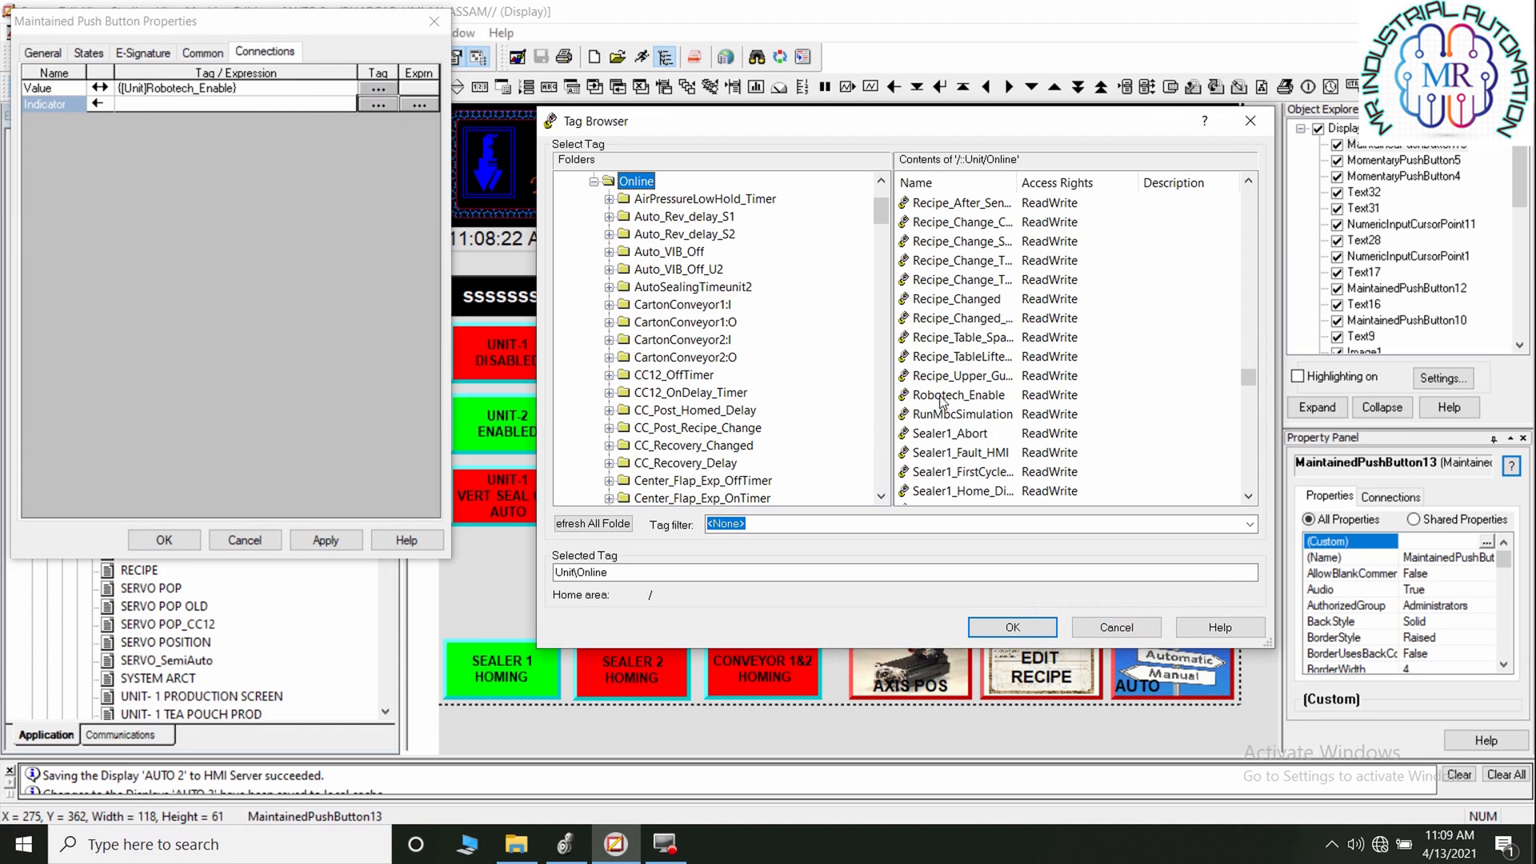
mouse_move(963, 402)
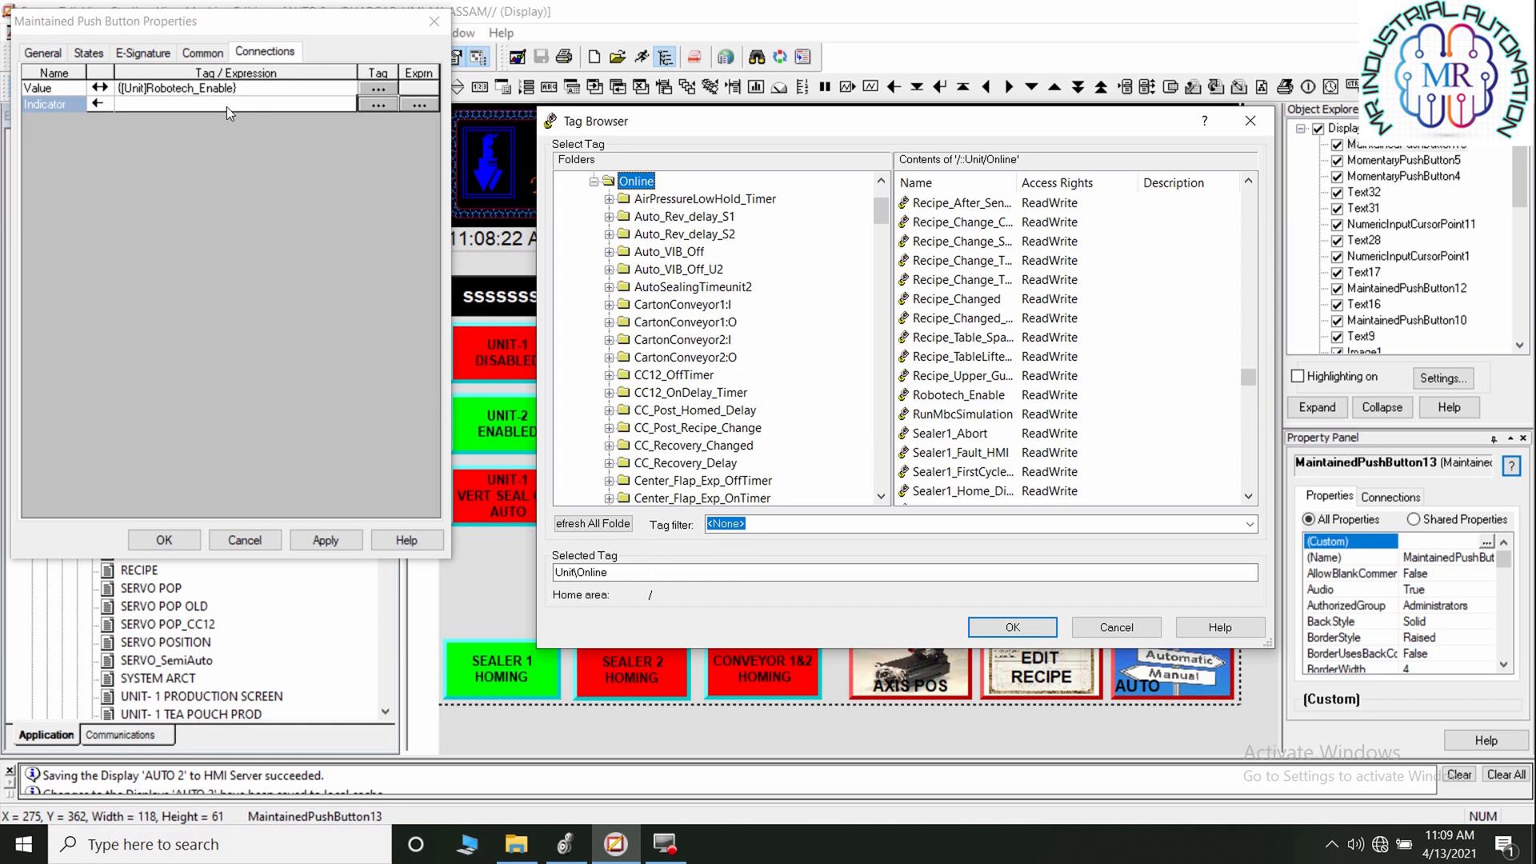
left_click(958, 394)
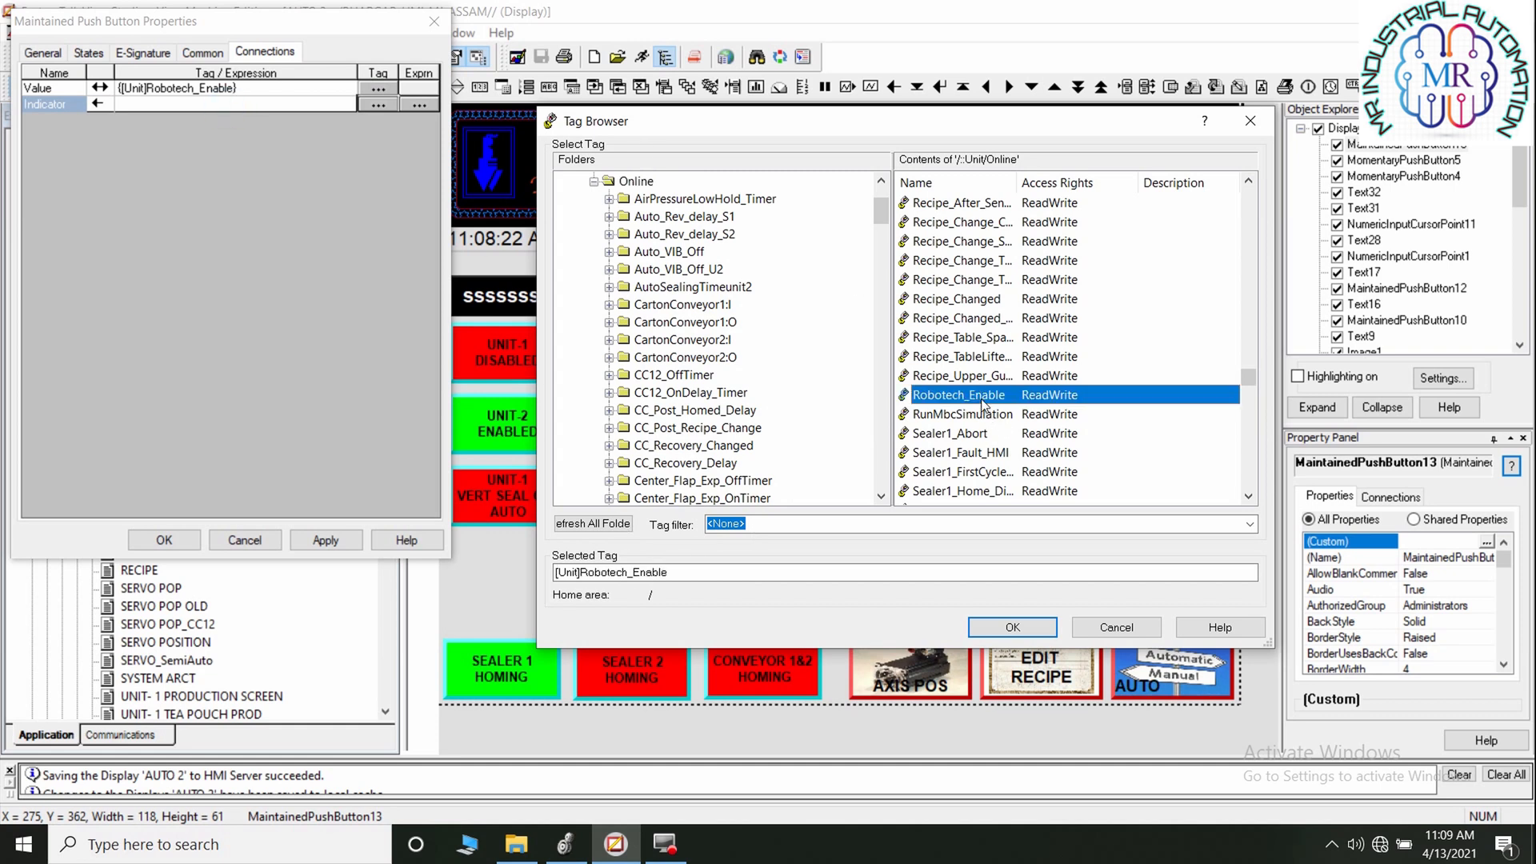